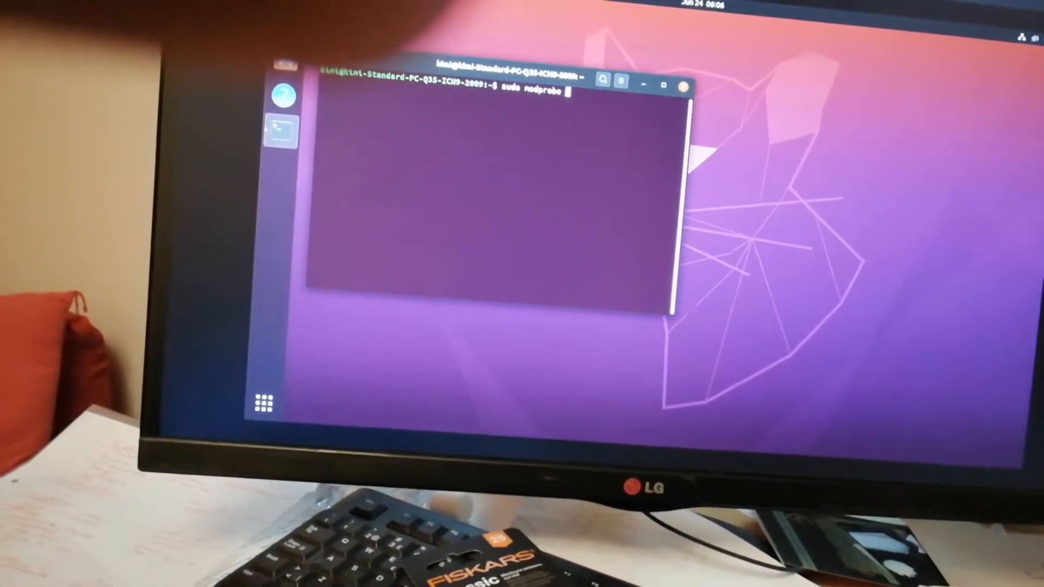
text(hid-tmff2)
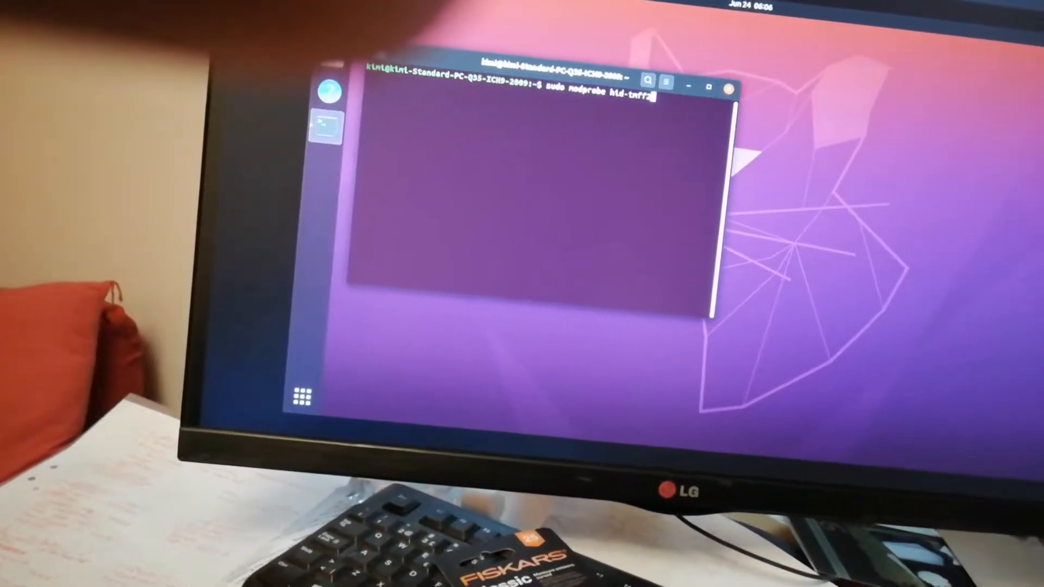